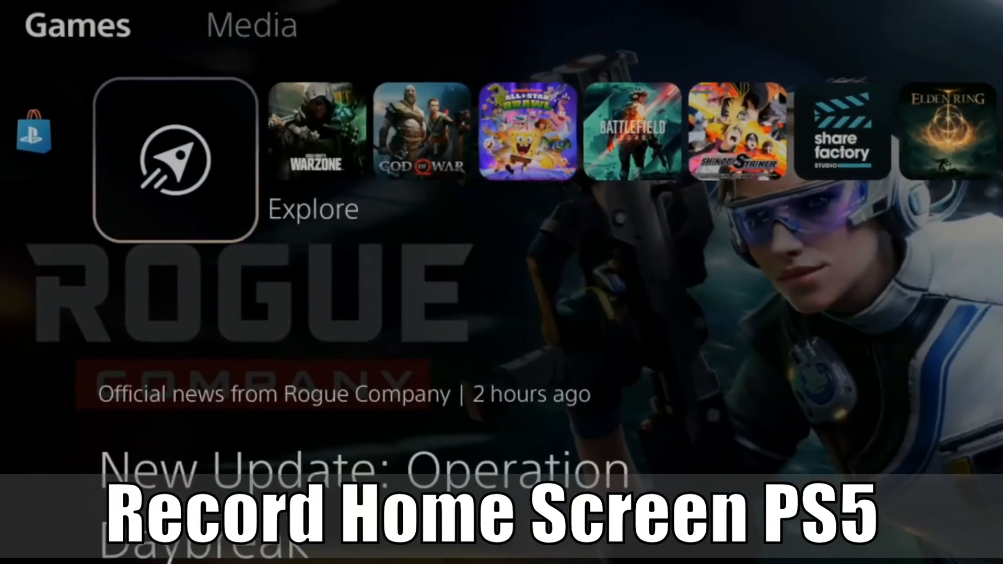
Step: Search Google for "playstation remote play" and view the results page
{"action": "key", "text": "Left"}
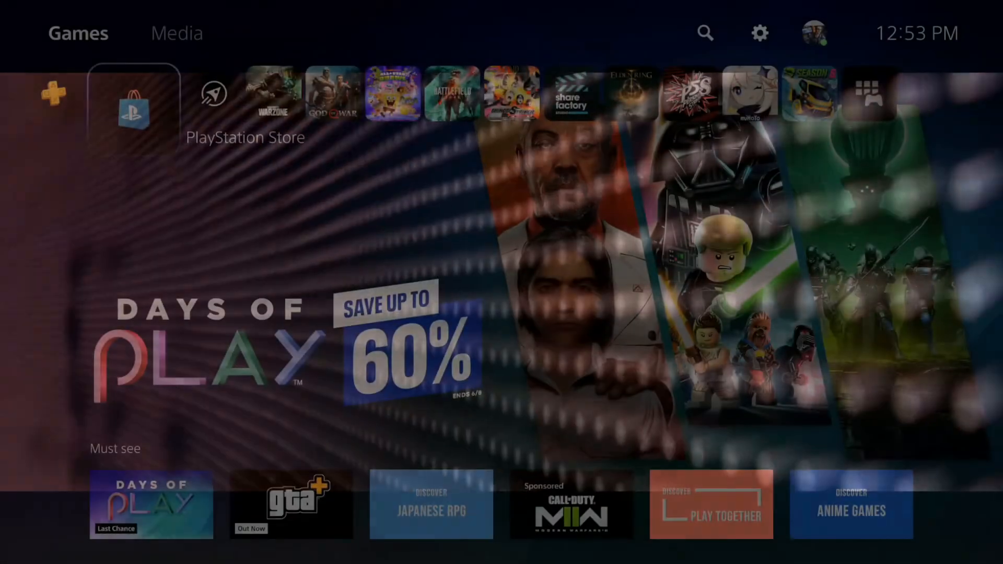
{"action": "left_click", "coordinate": [273, 92]}
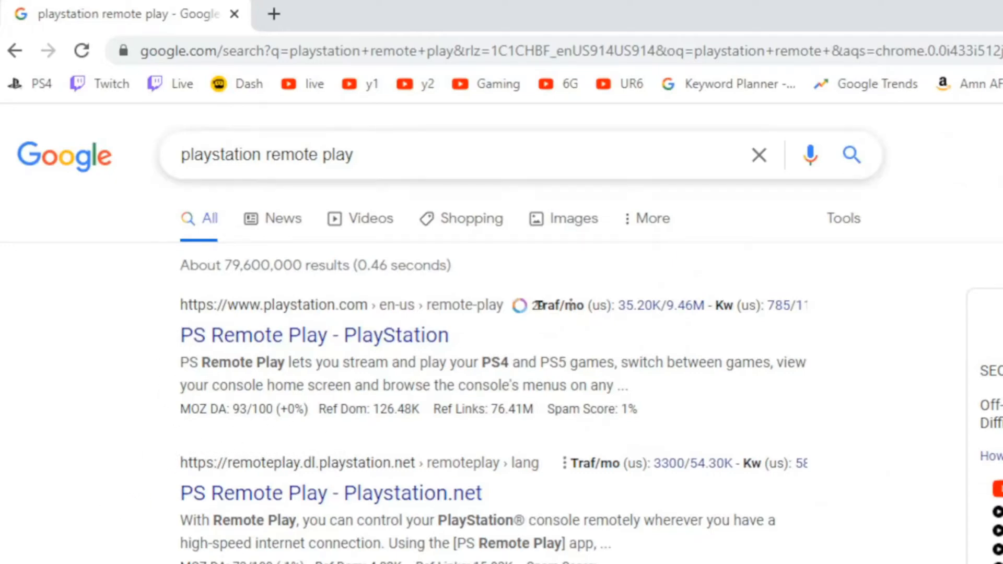
{"action": "triple_click", "coordinate": [267, 155]}
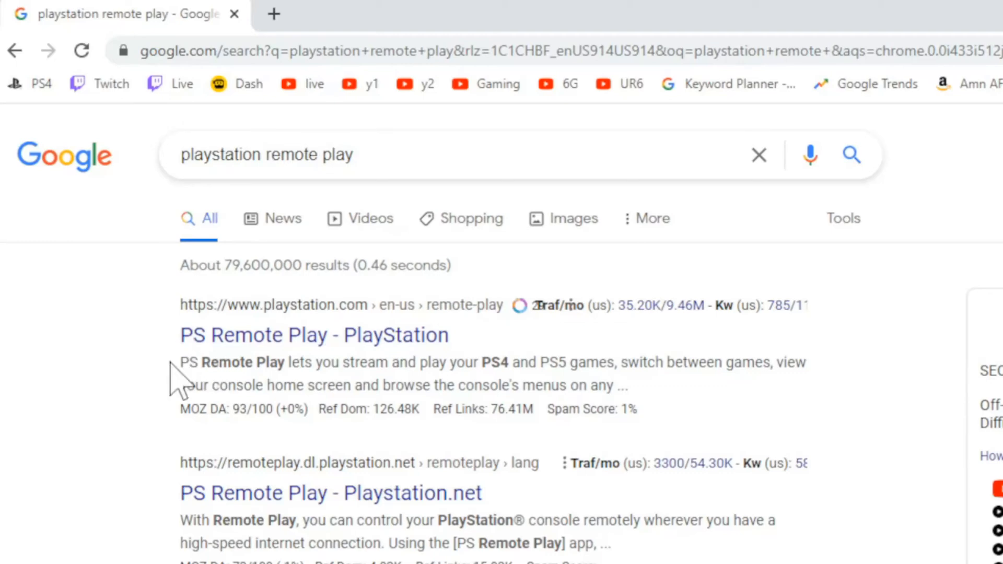
{"action": "mouse_move", "coordinate": [224, 352]}
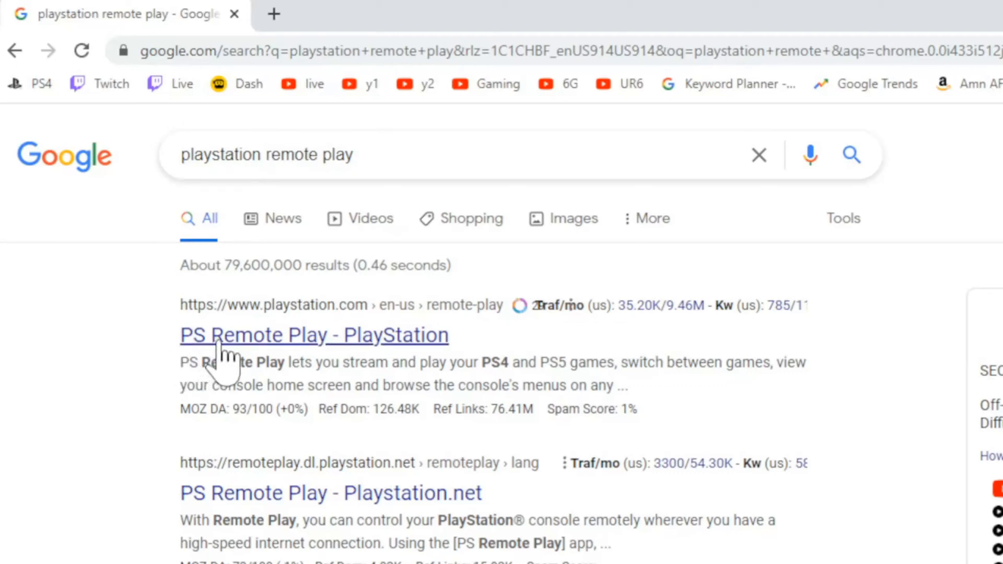
Step: Go to the PS Remote Play page on PlayStation.com and reach the Windows PC and Mac download card
{"action": "left_click", "coordinate": [314, 334]}
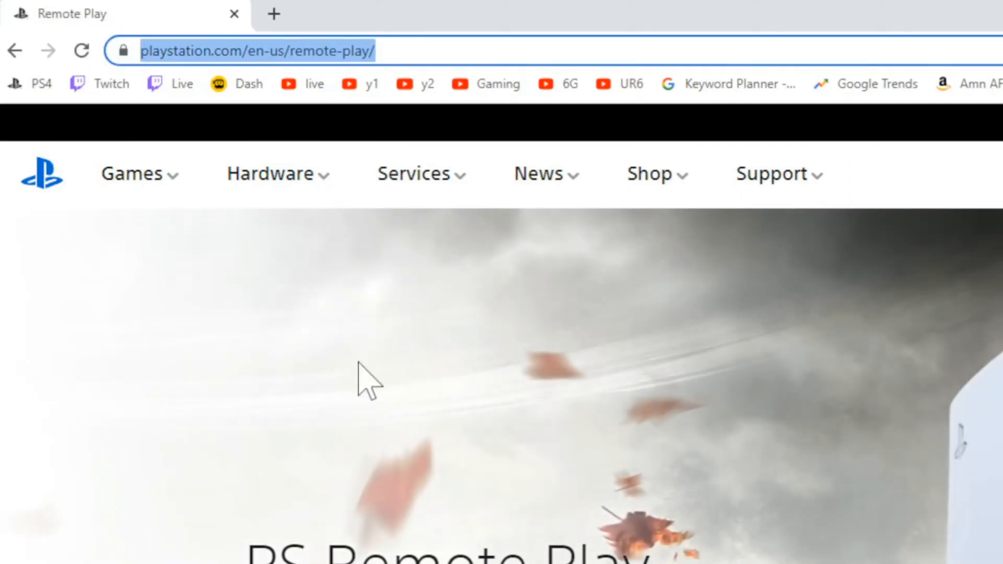
{"action": "scroll", "scroll_direction": "down", "scroll_amount": 3}
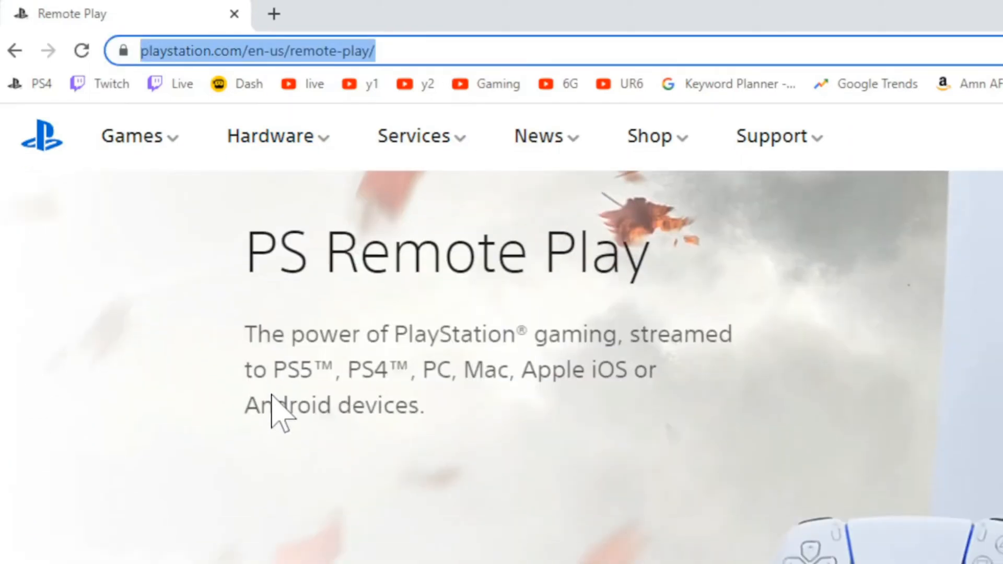
{"action": "scroll", "scroll_direction": "down", "scroll_amount": 3}
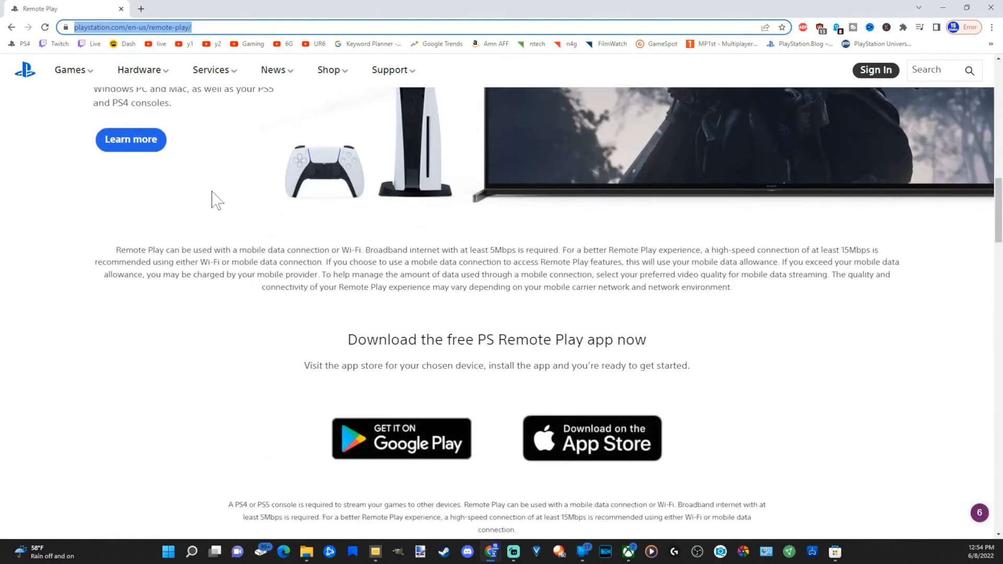
{"action": "scroll", "scroll_direction": "down", "scroll_amount": 3}
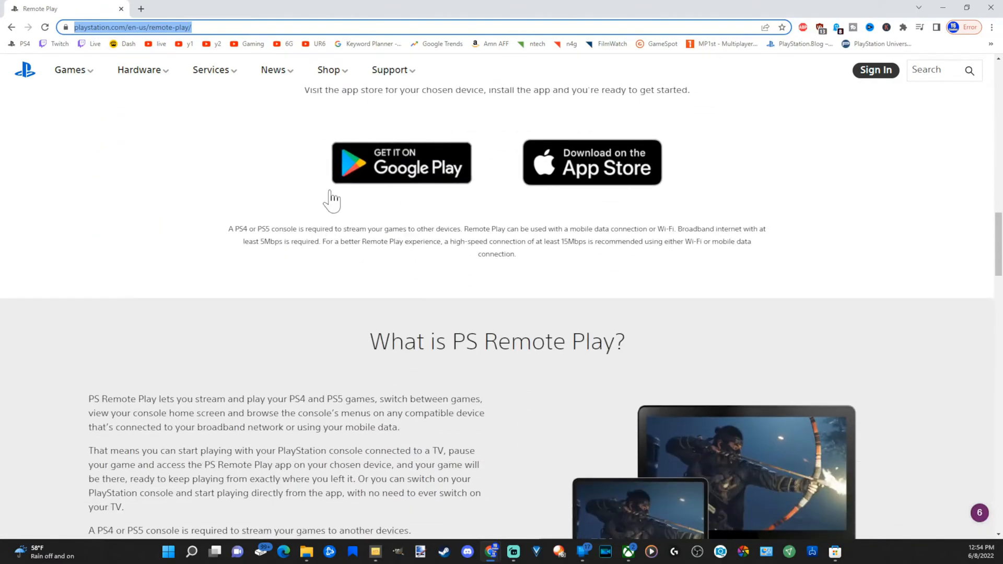
{"action": "mouse_move", "coordinate": [635, 142]}
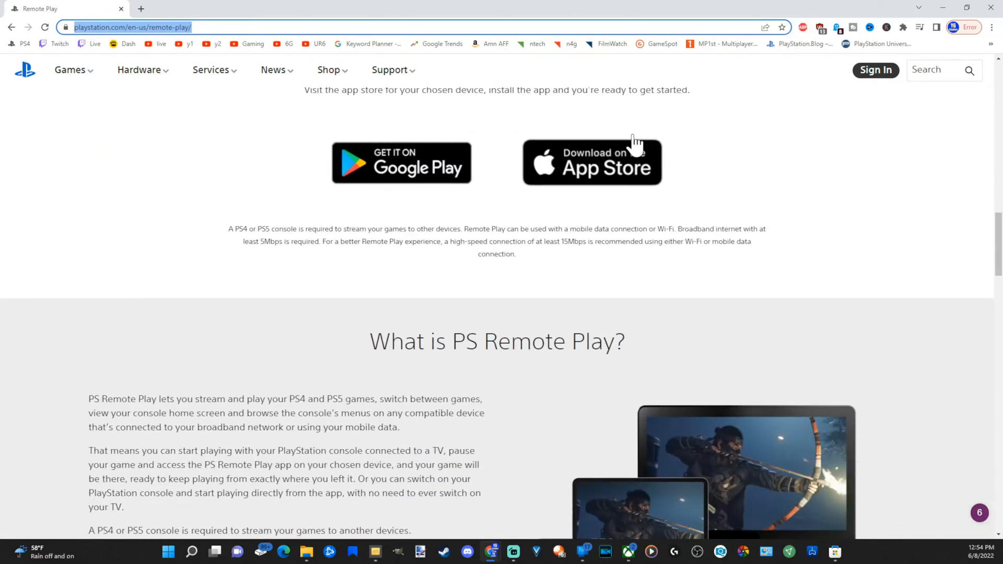
{"action": "scroll", "scroll_direction": "down", "scroll_amount": 3}
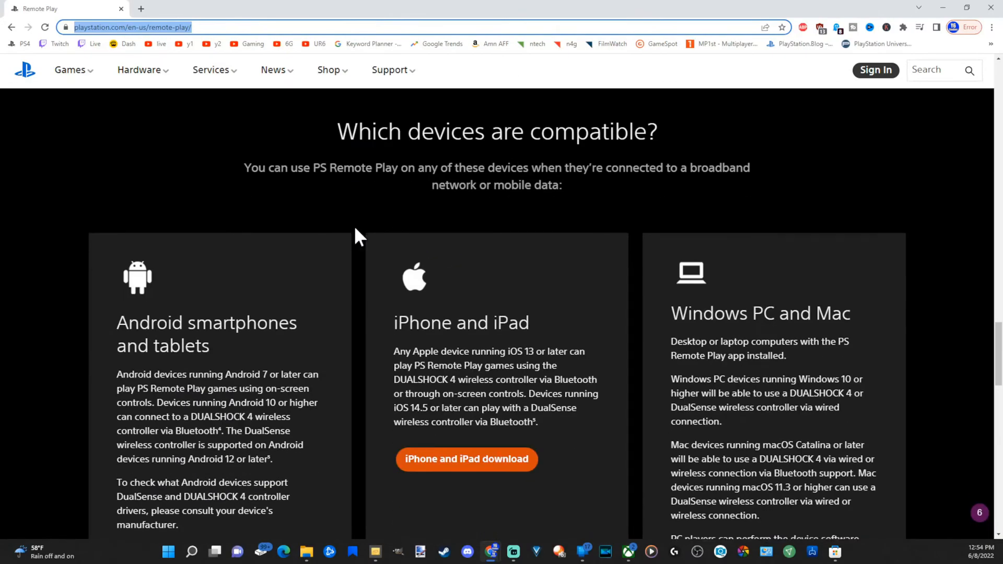
{"action": "scroll", "scroll_direction": "down", "scroll_amount": 3}
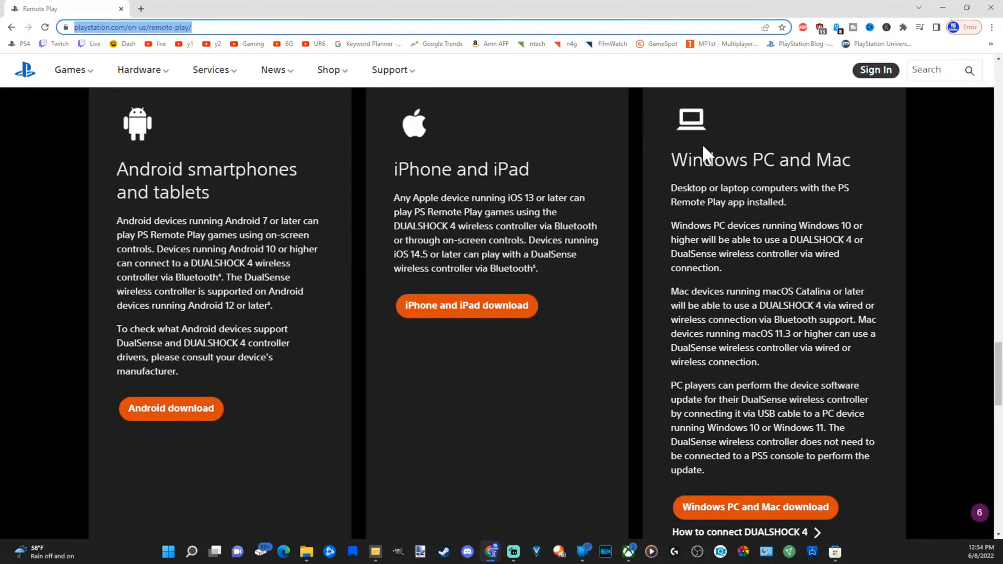
{"action": "scroll", "scroll_direction": "down", "scroll_amount": 3}
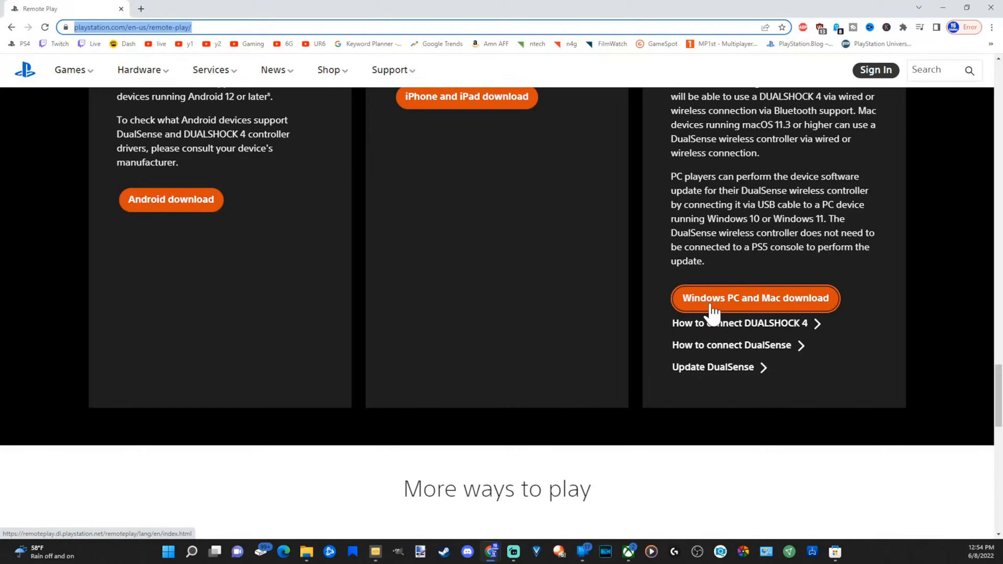
Step: Follow the Windows PC and Mac download link to remoteplay.dl.playstation.net and reach the console links
{"action": "left_click", "coordinate": [754, 298]}
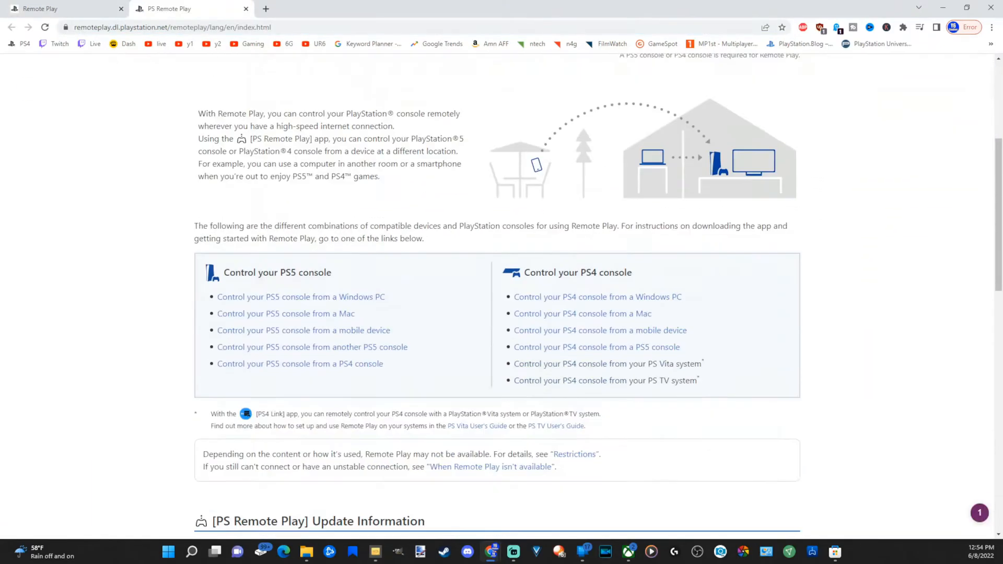
{"action": "scroll", "scroll_direction": "down", "scroll_amount": 3}
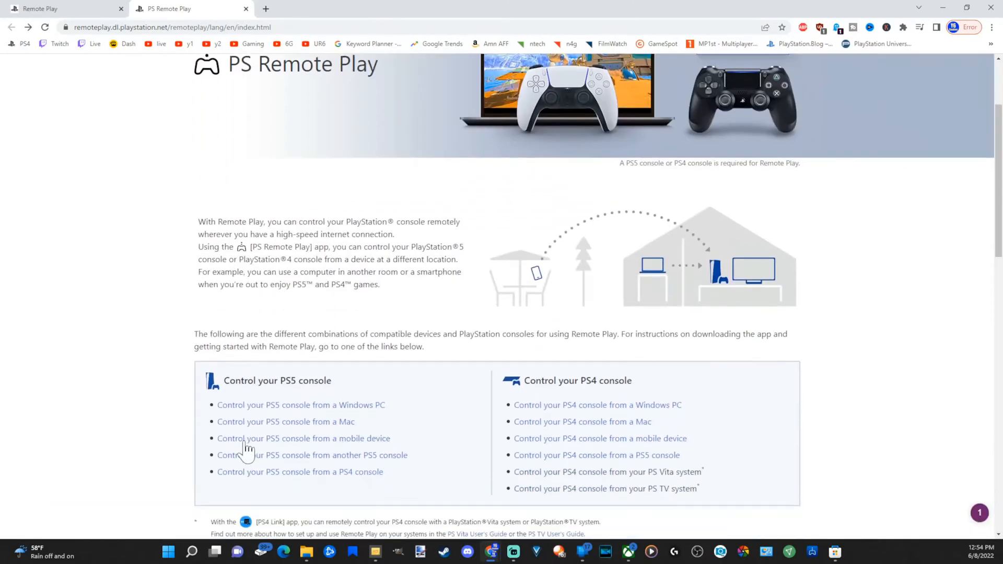
{"action": "scroll", "scroll_direction": "down", "scroll_amount": 3}
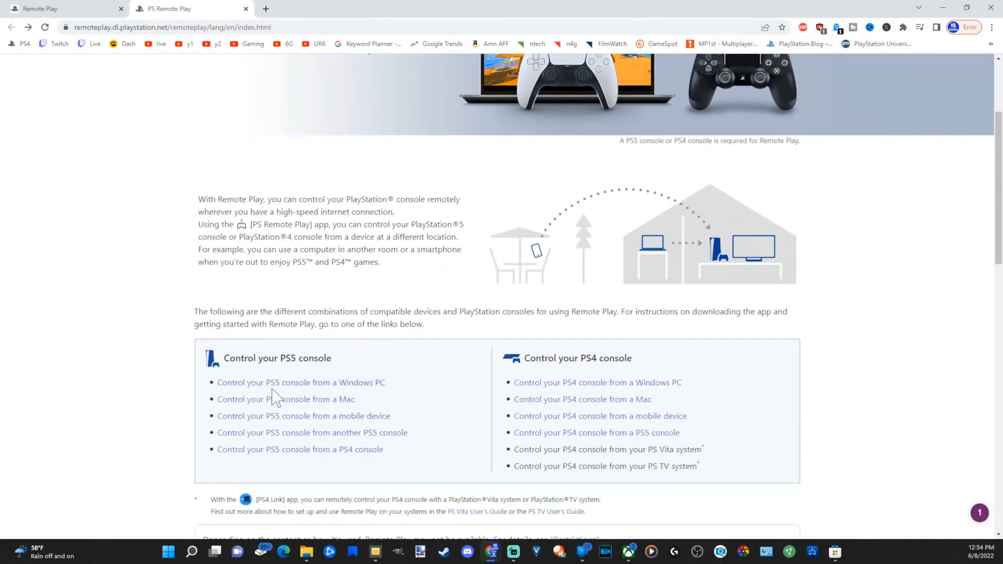
{"action": "mouse_move", "coordinate": [301, 382]}
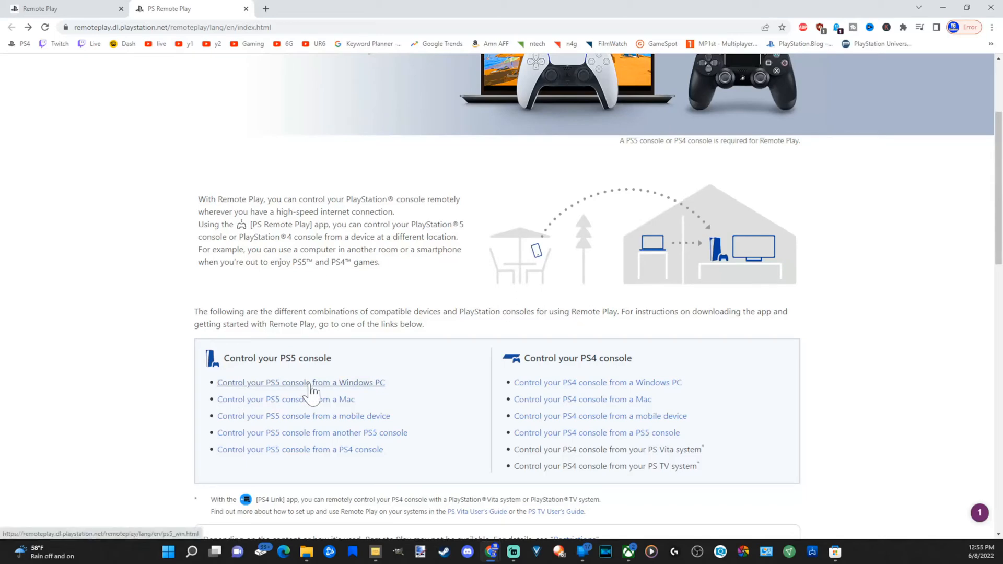
Step: From the 'Control your PS5 console from a Windows PC' guide, accept the agreement and download the installer
{"action": "left_click", "coordinate": [300, 382]}
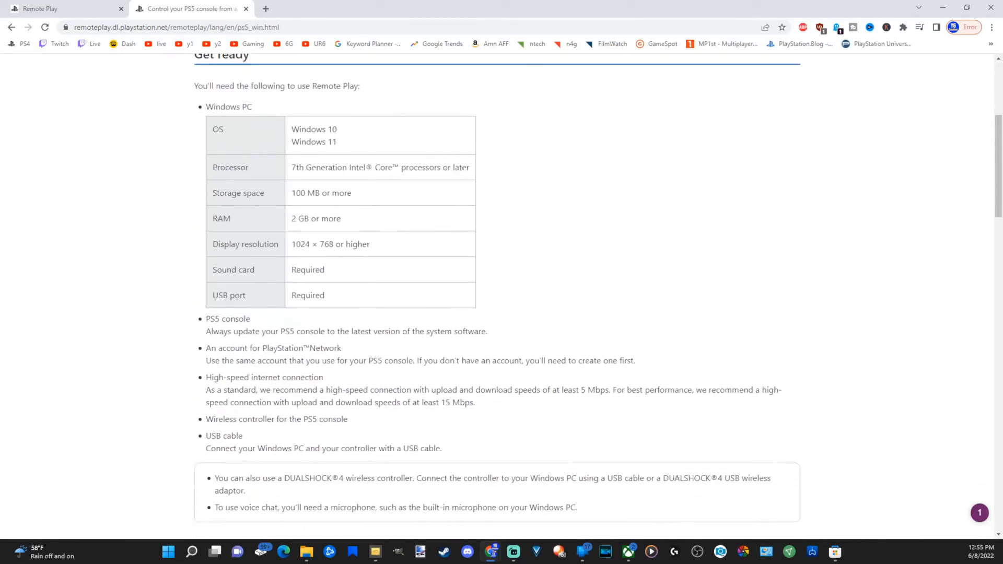
{"action": "scroll", "scroll_direction": "down", "scroll_amount": 3}
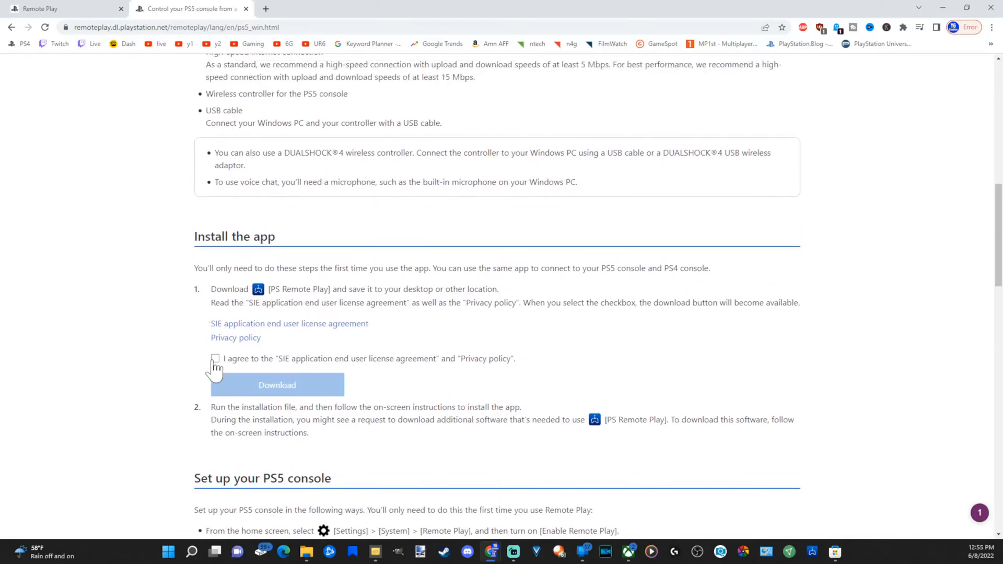
{"action": "left_click", "coordinate": [215, 358]}
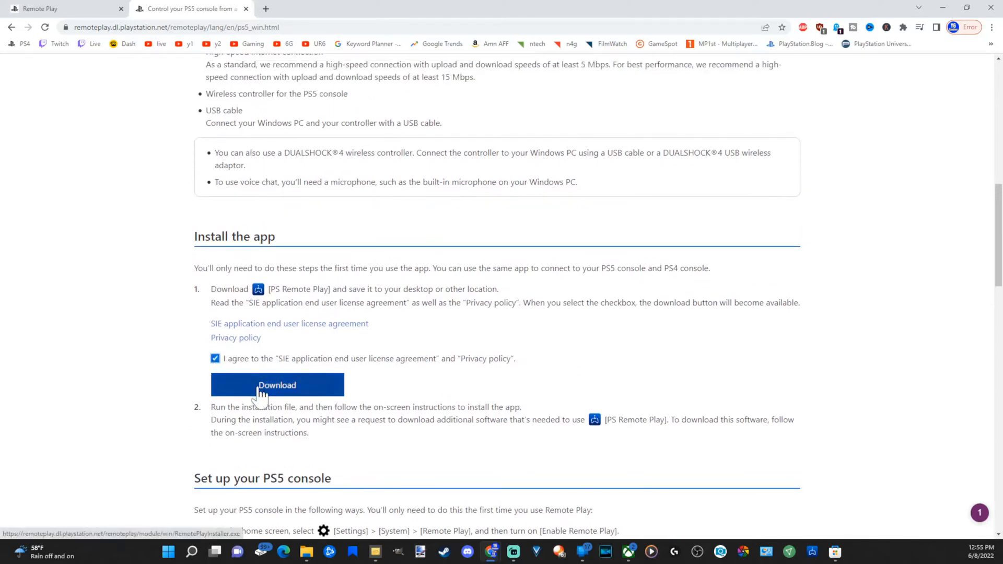
{"action": "left_click", "coordinate": [276, 384]}
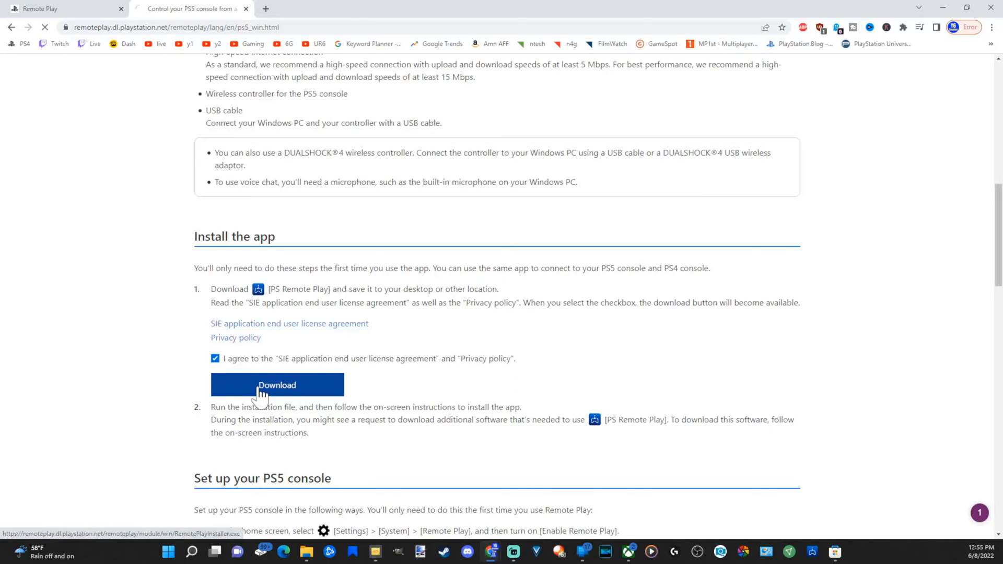
{"action": "left_click", "coordinate": [277, 385]}
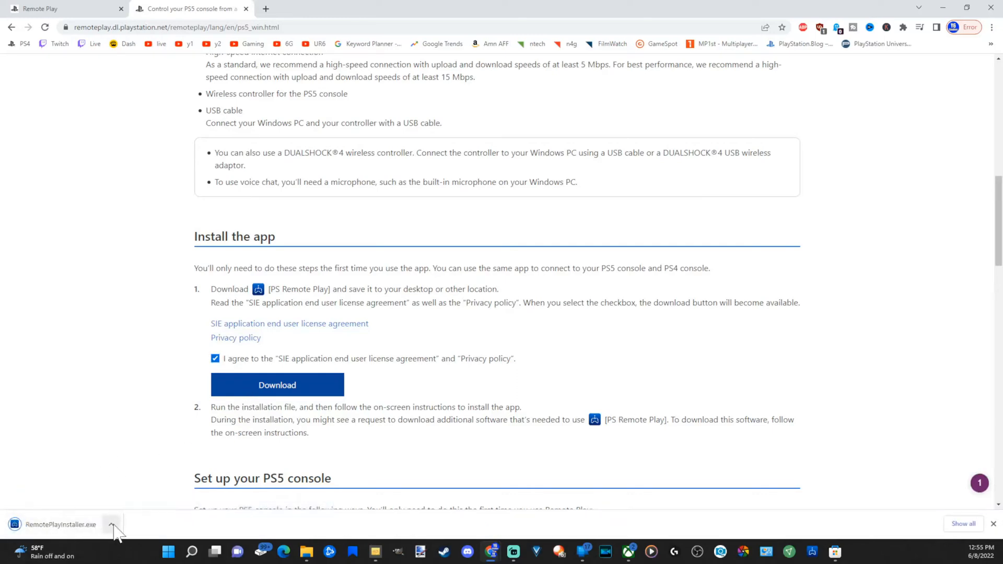
{"action": "left_click", "coordinate": [112, 524]}
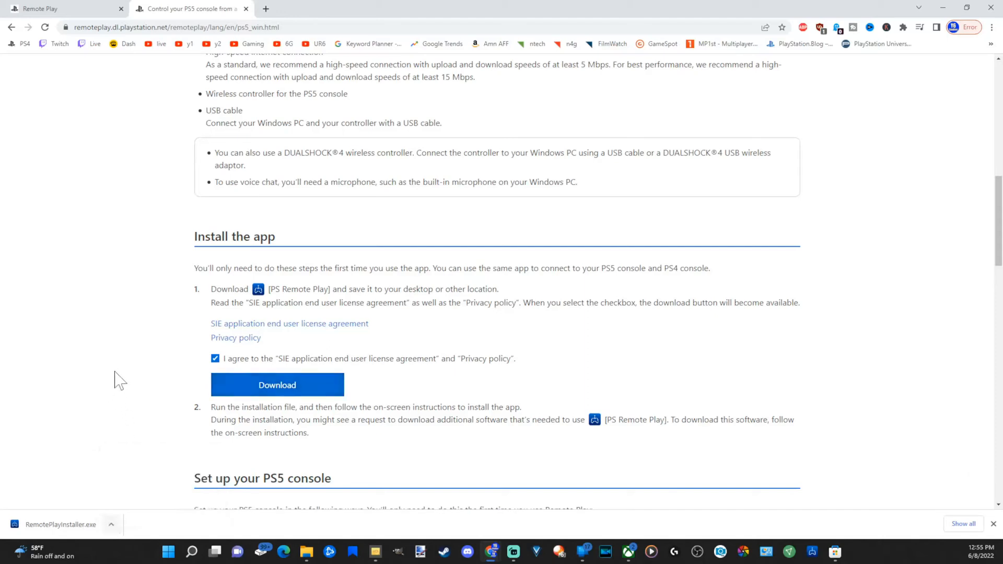
{"action": "mouse_move", "coordinate": [571, 408]}
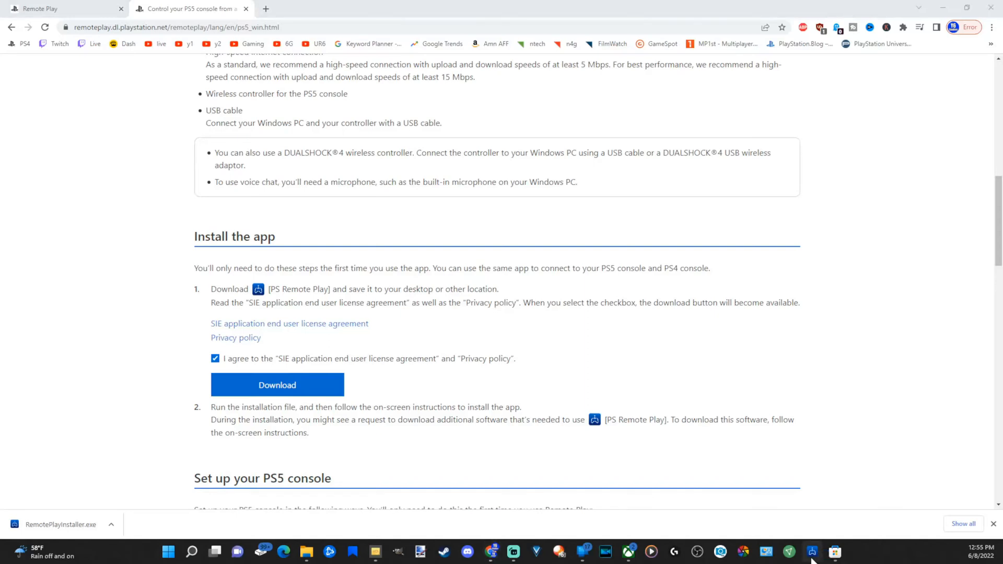
Step: Launch PS Remote Play from the taskbar and bring up its settings
{"action": "left_click", "coordinate": [813, 552]}
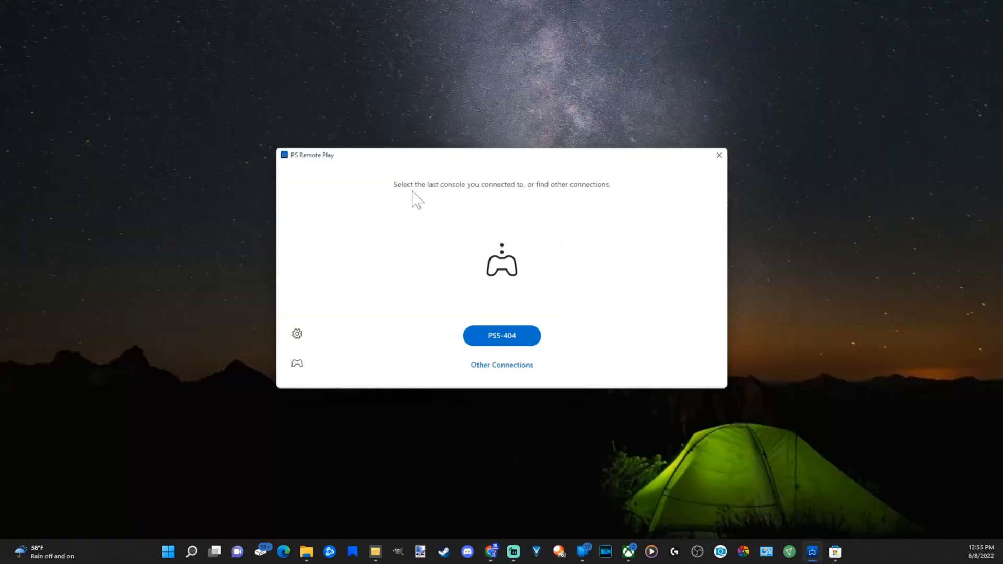
{"action": "mouse_move", "coordinate": [296, 334]}
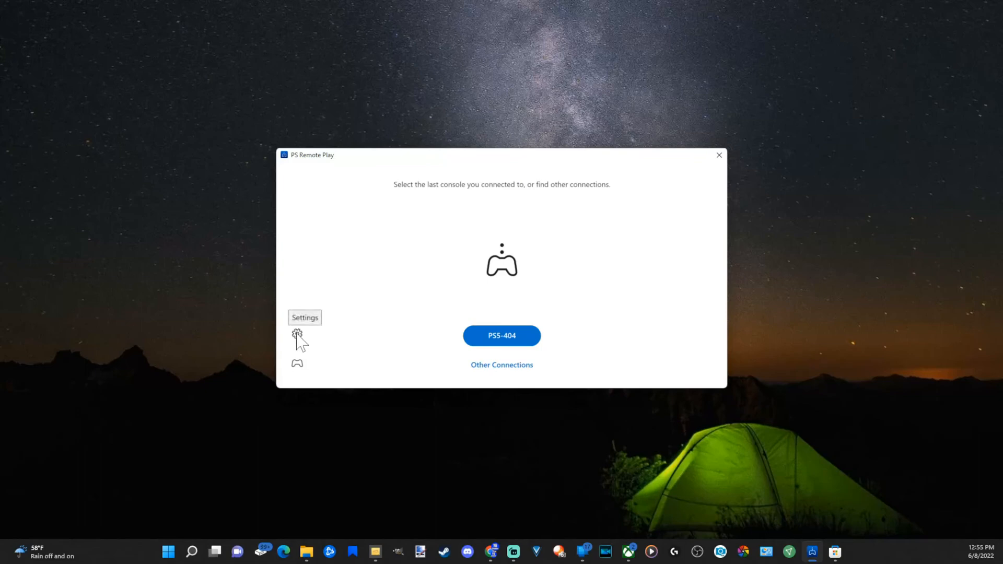
{"action": "left_click", "coordinate": [297, 334]}
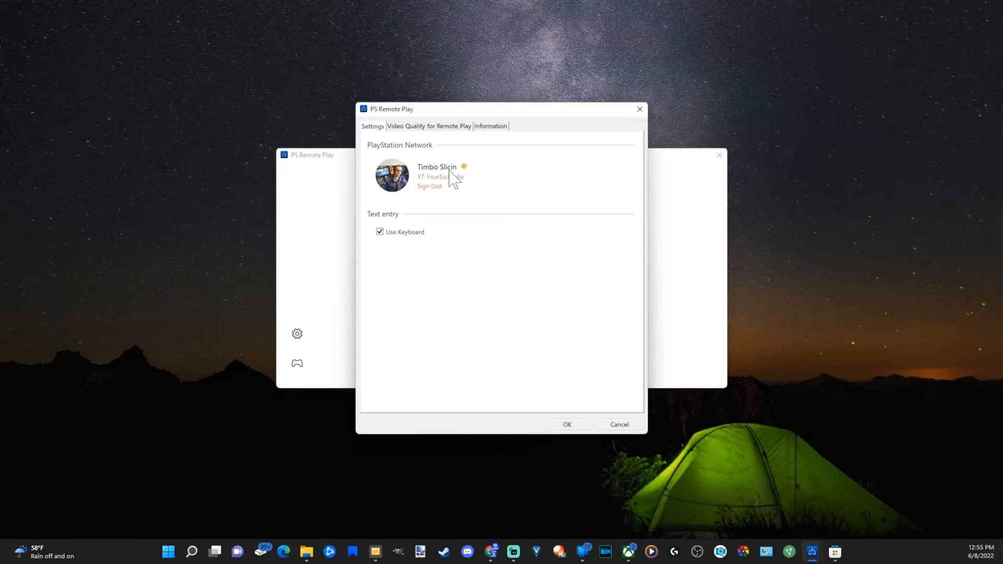
Step: Review the Video Quality for Remote Play settings, return to the Settings tab, and close the dialog
{"action": "left_click", "coordinate": [429, 126]}
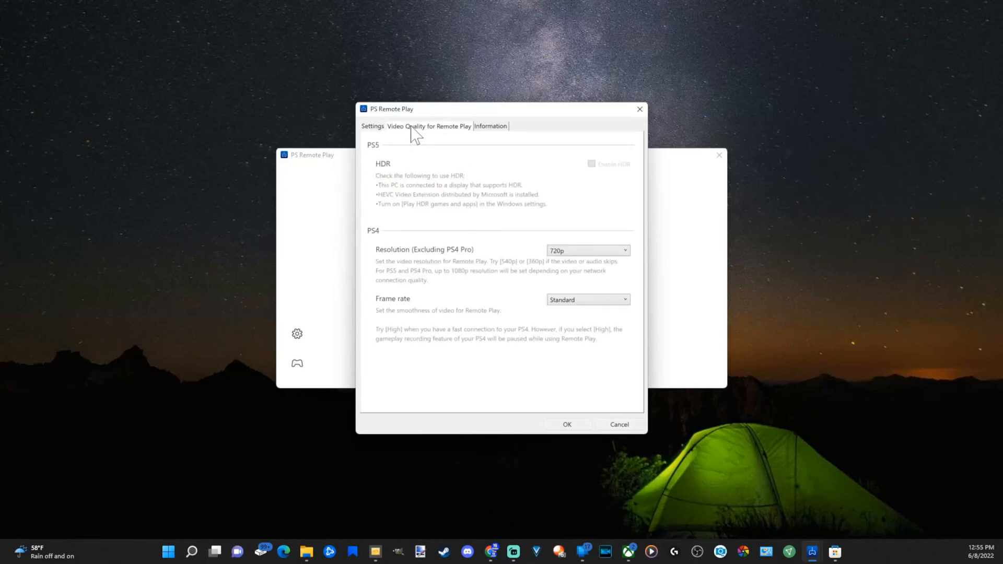
{"action": "left_click", "coordinate": [372, 127]}
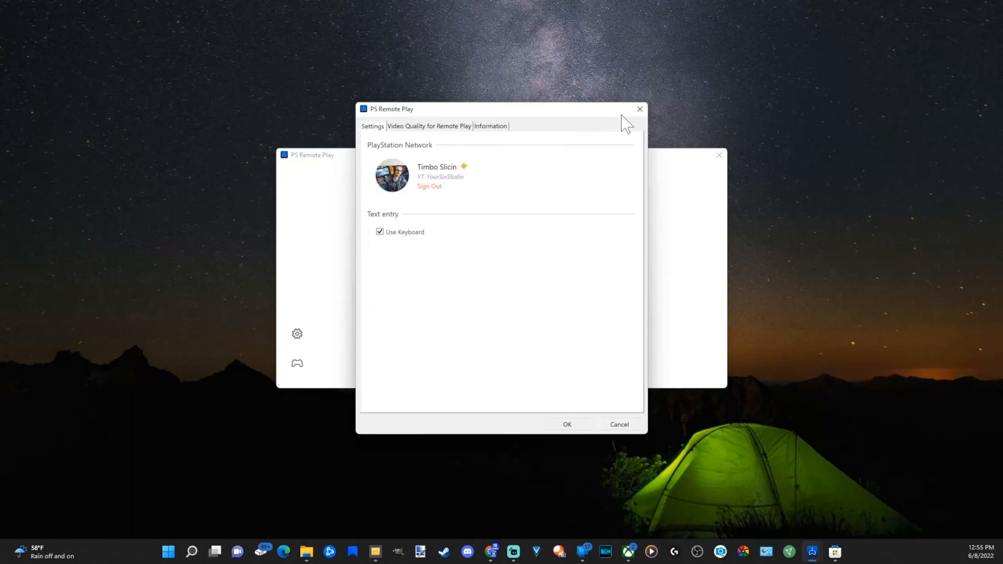
{"action": "left_click", "coordinate": [638, 109]}
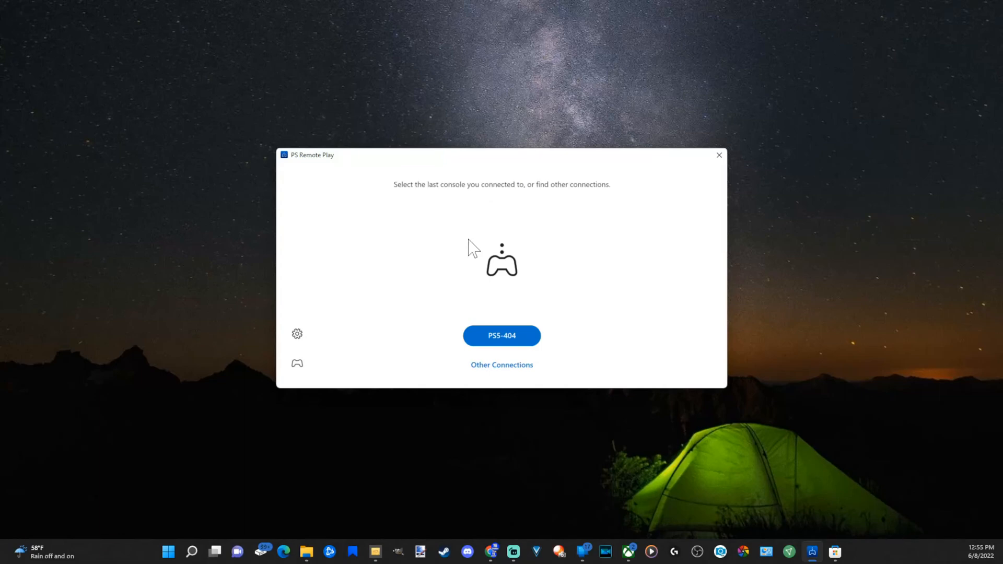
{"action": "mouse_move", "coordinate": [469, 280]}
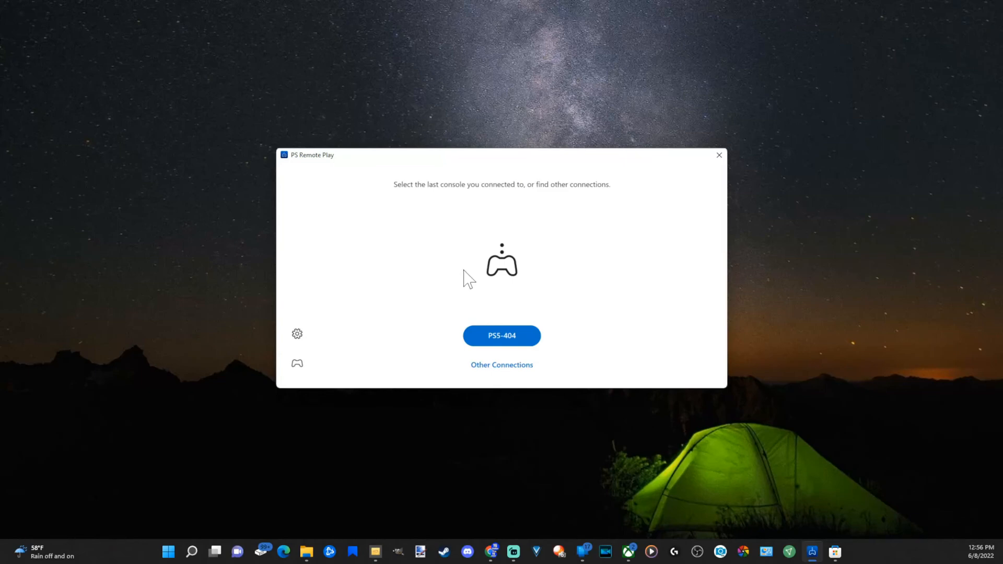
{"action": "mouse_move", "coordinate": [456, 313]}
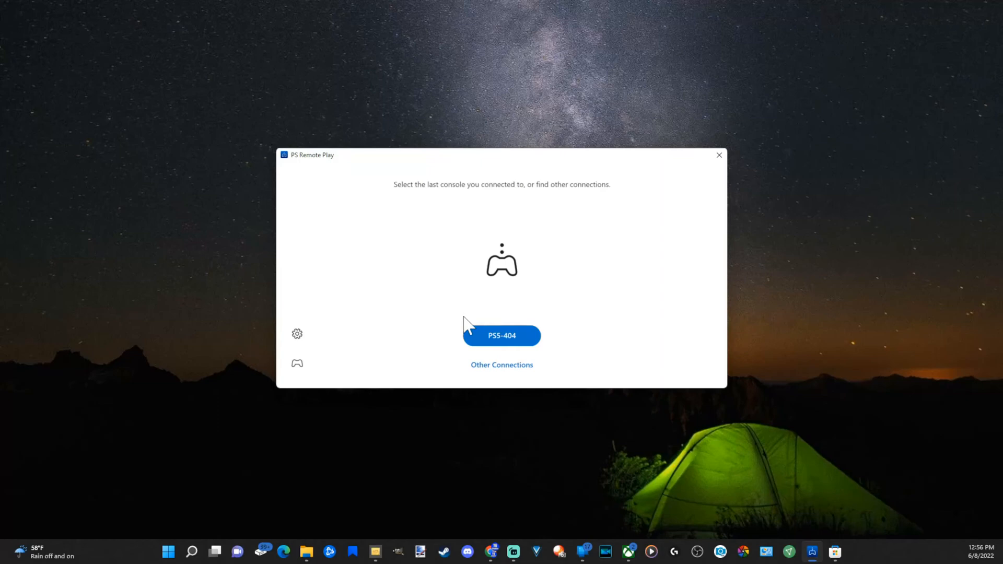
{"action": "mouse_move", "coordinate": [552, 401]}
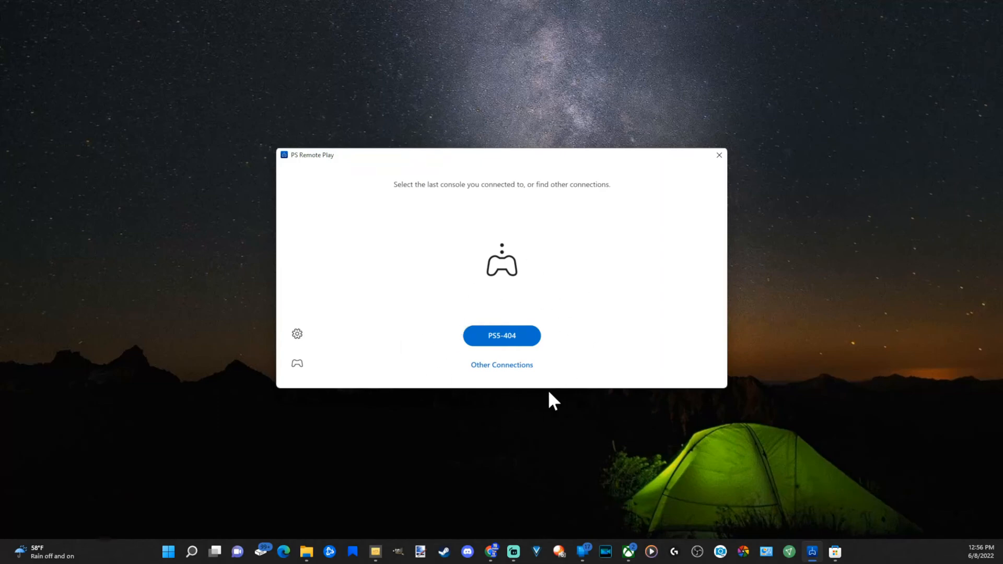
{"action": "mouse_move", "coordinate": [588, 346]}
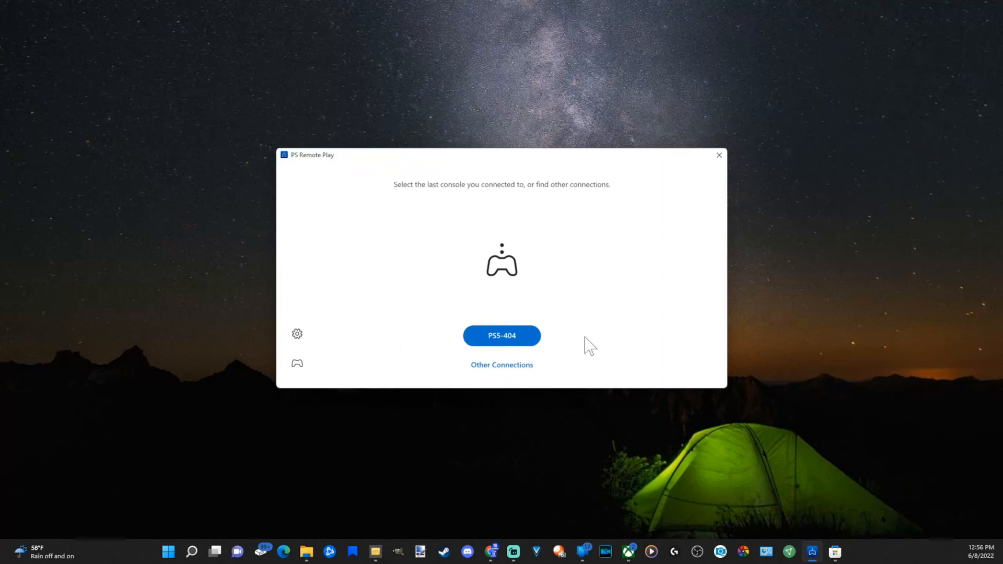
{"action": "mouse_move", "coordinate": [489, 370]}
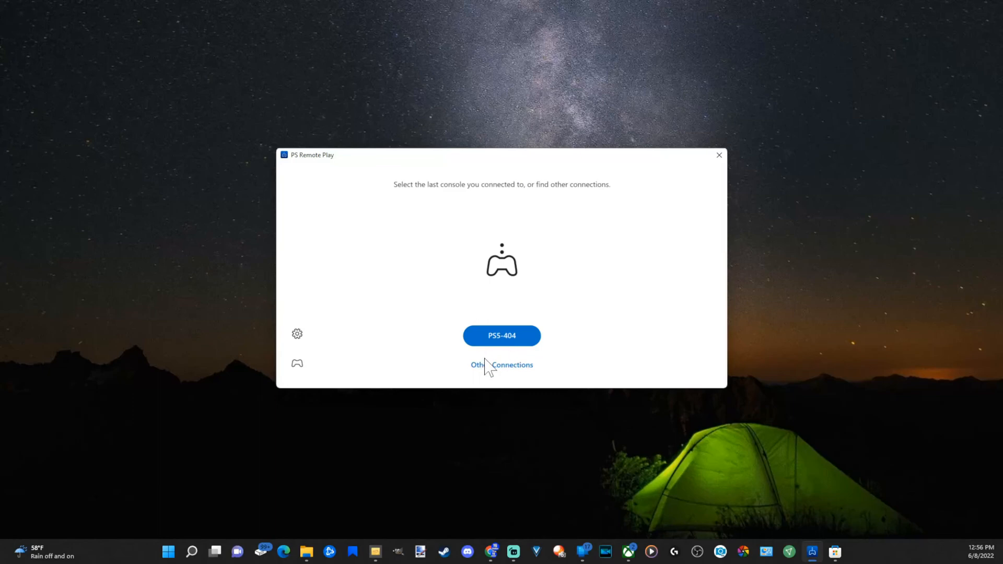
Step: Choose Other Connections on the console selection screen
{"action": "left_click", "coordinate": [502, 365]}
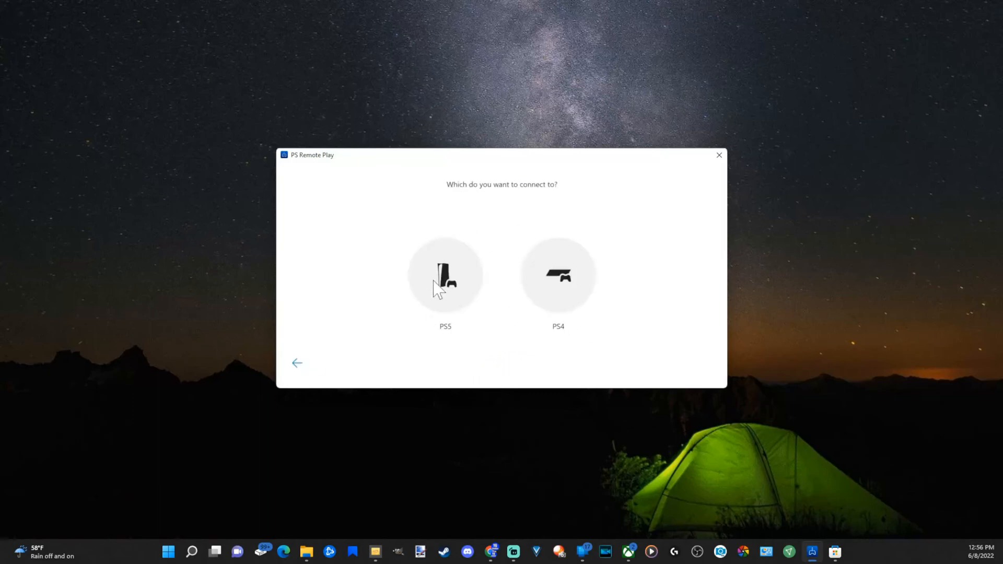
Step: Select PS5 and let the network check and connection proceed
{"action": "left_click", "coordinate": [445, 274]}
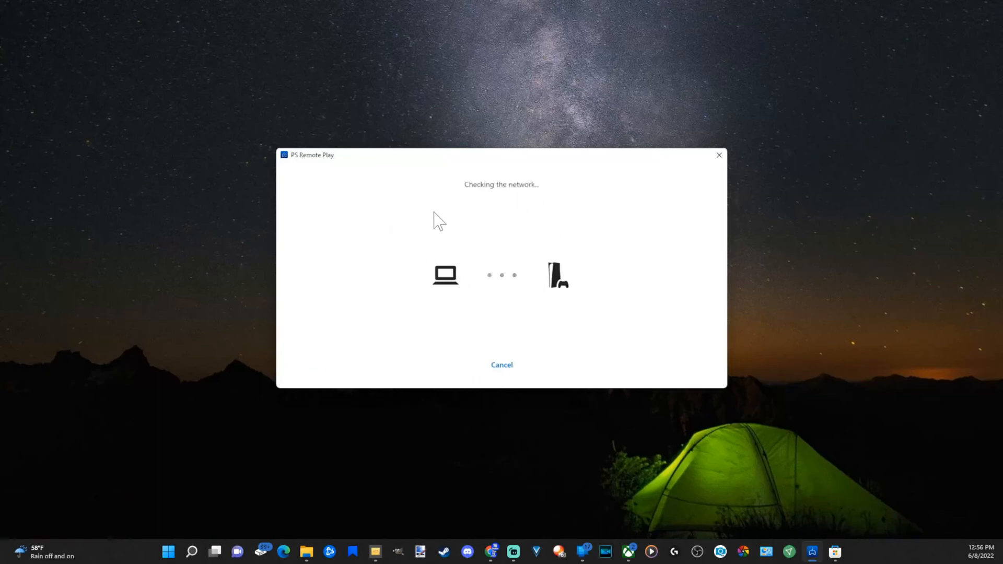
{"action": "mouse_move", "coordinate": [489, 251]}
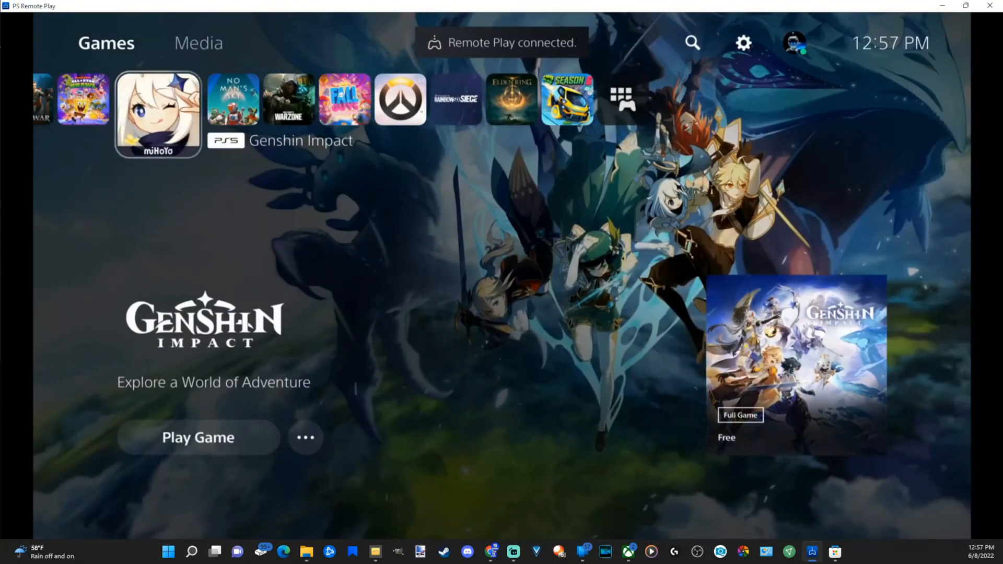
Step: Browse the streamed PS5 Settings > System > HDMI, then open the Nickelodeon All-Star Brawl game page
{"action": "left_click", "coordinate": [232, 98]}
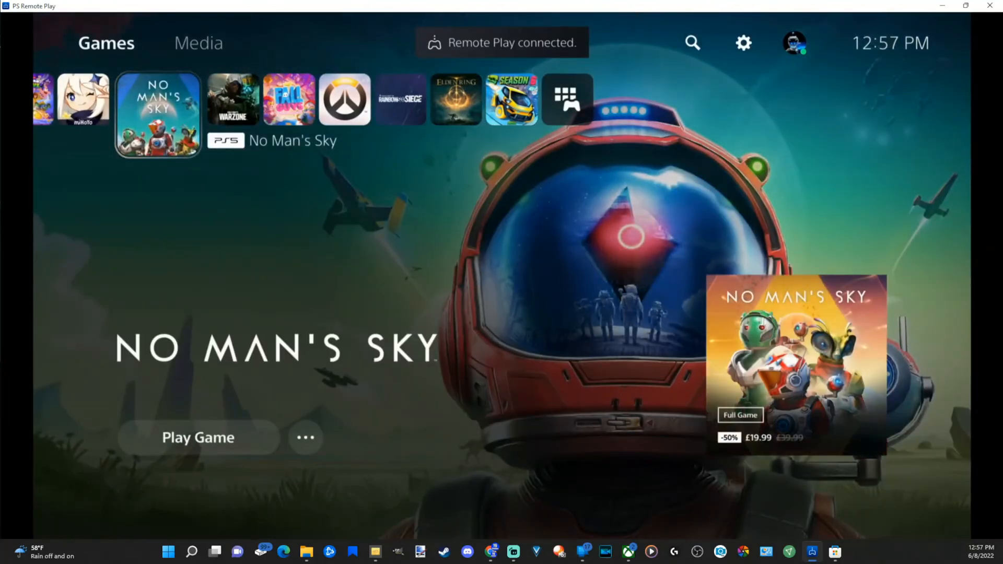
{"action": "left_click", "coordinate": [198, 438]}
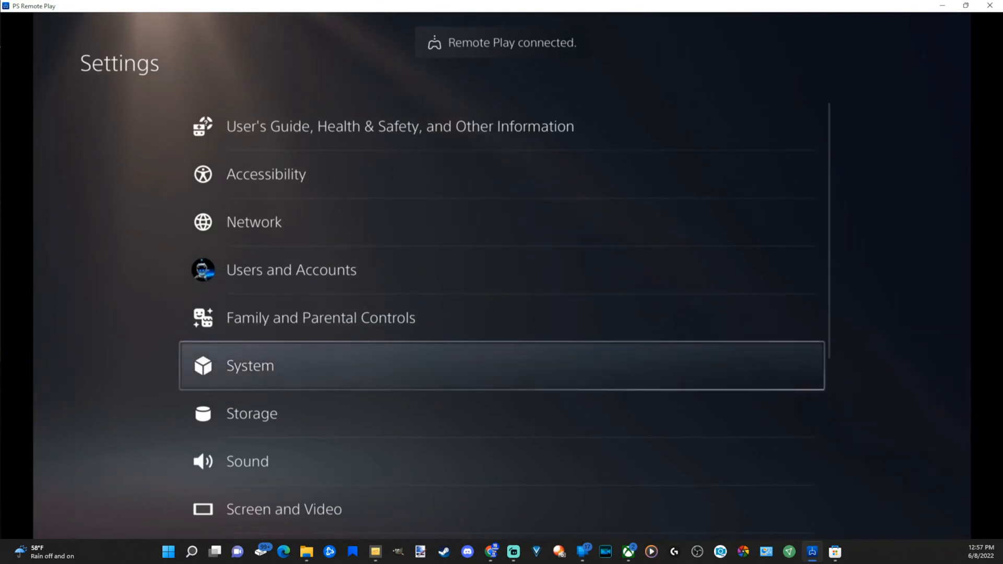
{"action": "left_click", "coordinate": [250, 365]}
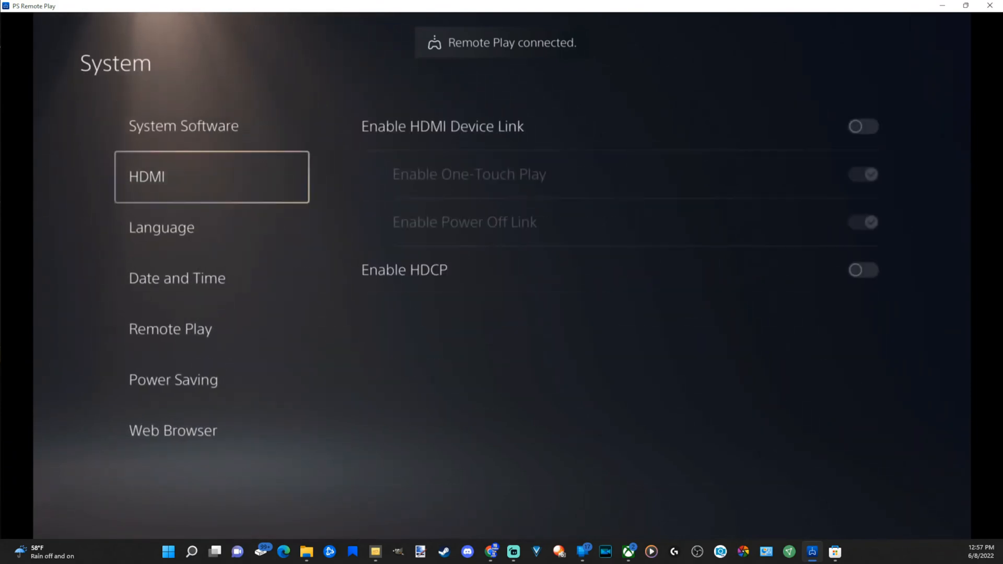
{"action": "left_click", "coordinate": [170, 328]}
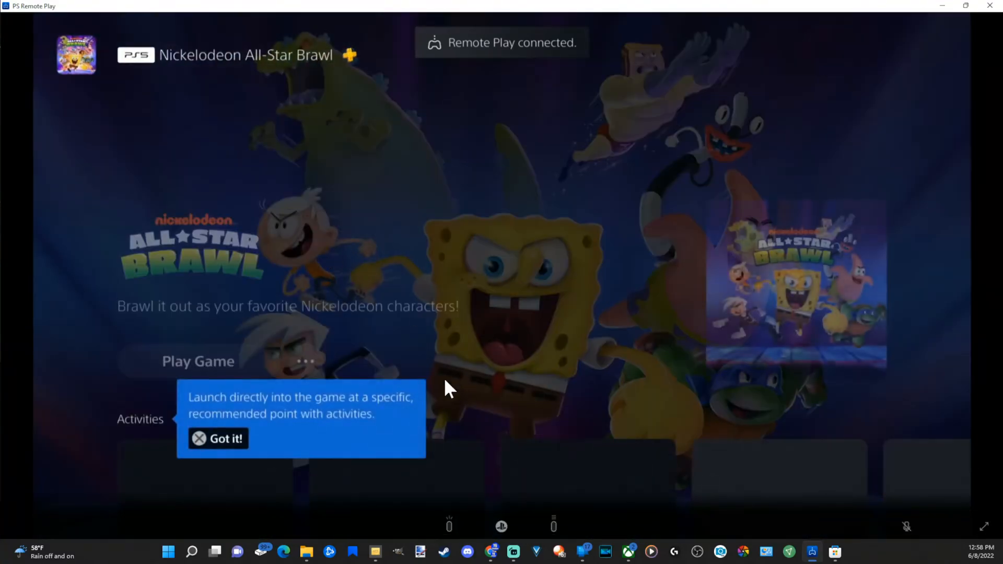
Step: Dismiss the tip, unmute then re-mute the microphone, and bring up the PS5 capture options
{"action": "left_click", "coordinate": [219, 438]}
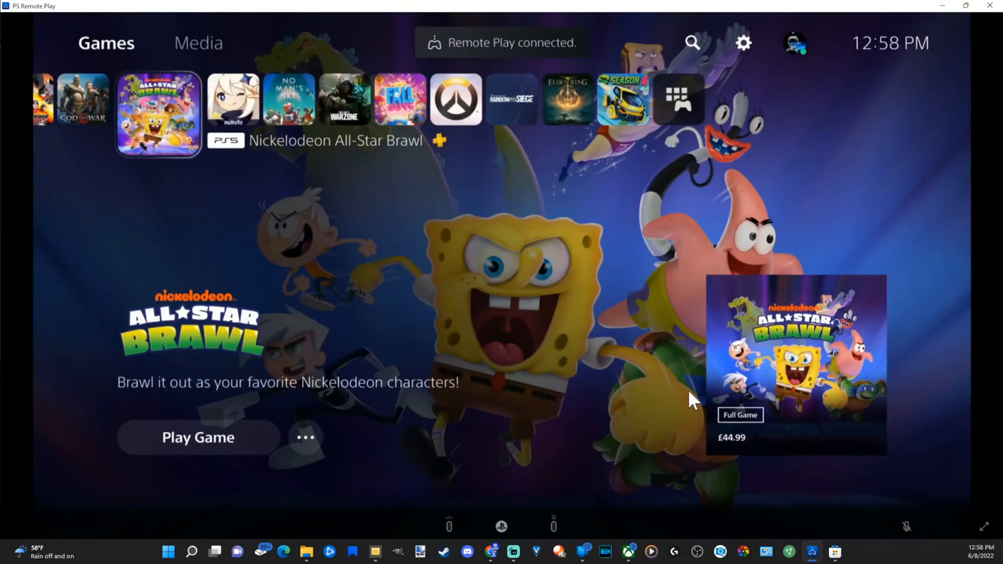
{"action": "mouse_move", "coordinate": [910, 536]}
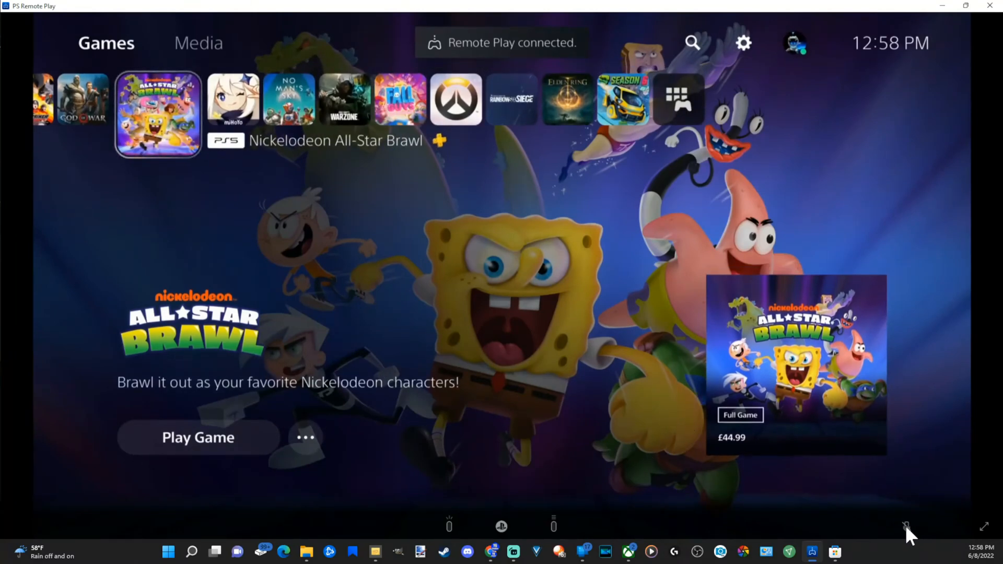
{"action": "left_click", "coordinate": [906, 526]}
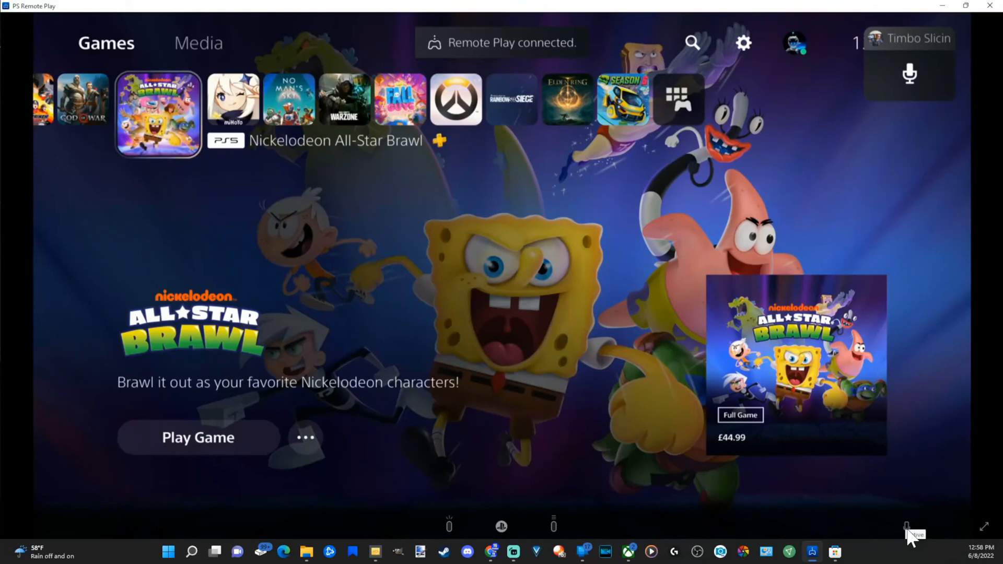
{"action": "left_click", "coordinate": [908, 73]}
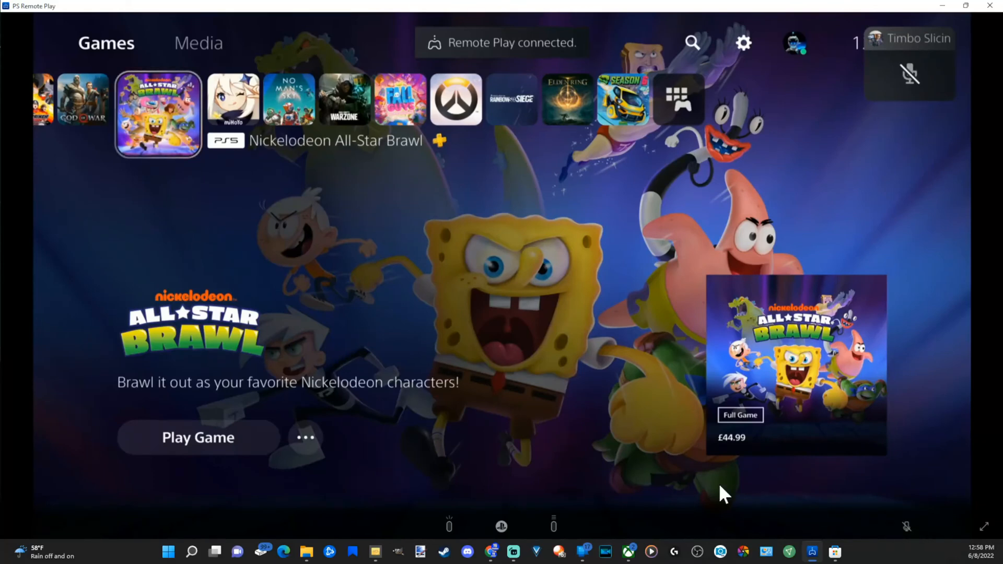
{"action": "mouse_move", "coordinate": [504, 531]}
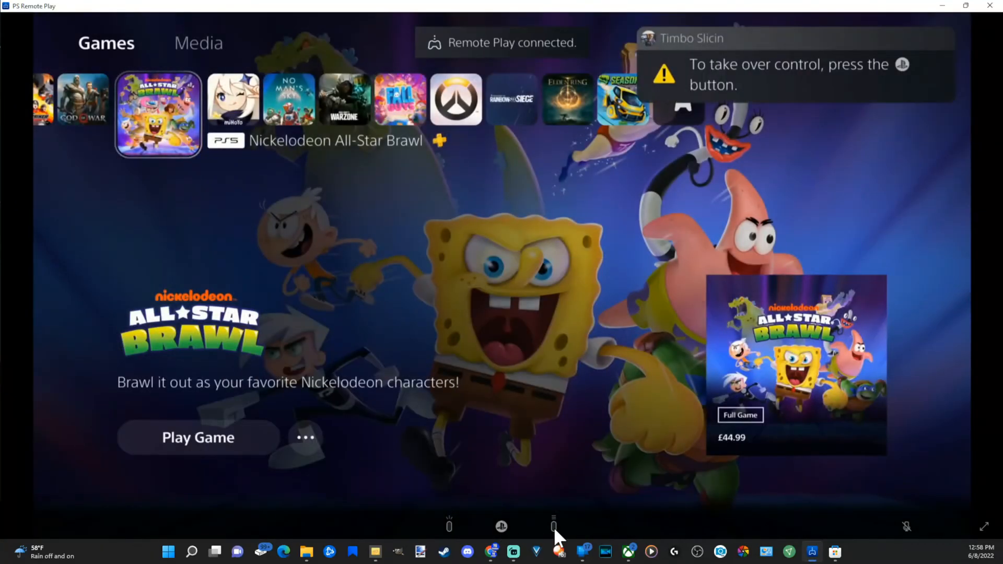
{"action": "mouse_move", "coordinate": [452, 534]}
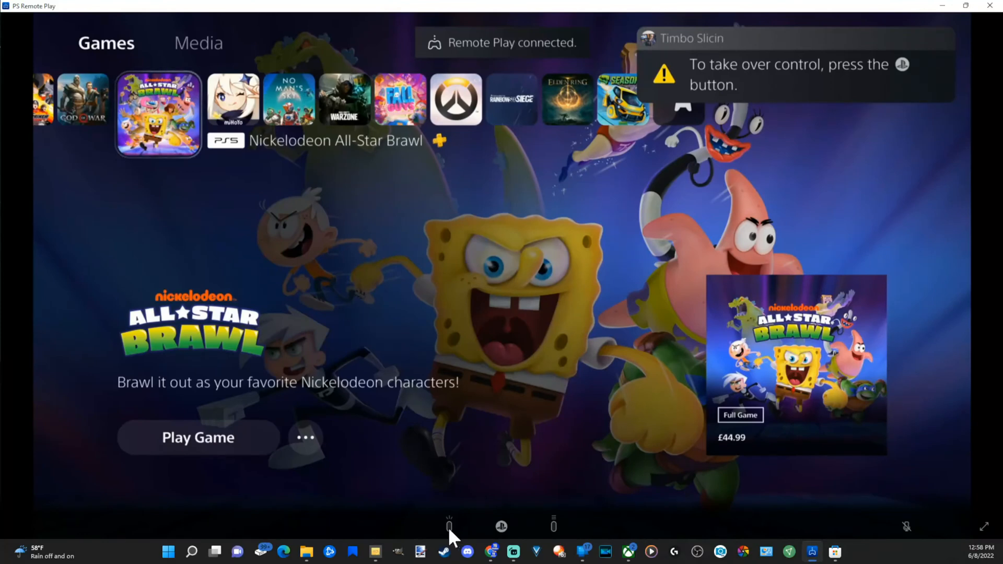
{"action": "left_click", "coordinate": [449, 526]}
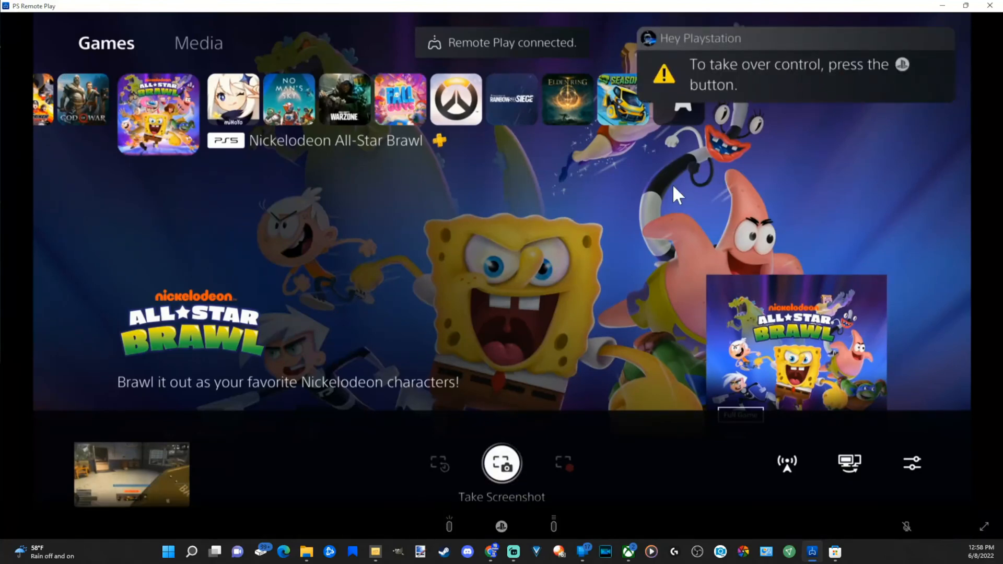
{"action": "mouse_move", "coordinate": [993, 9]}
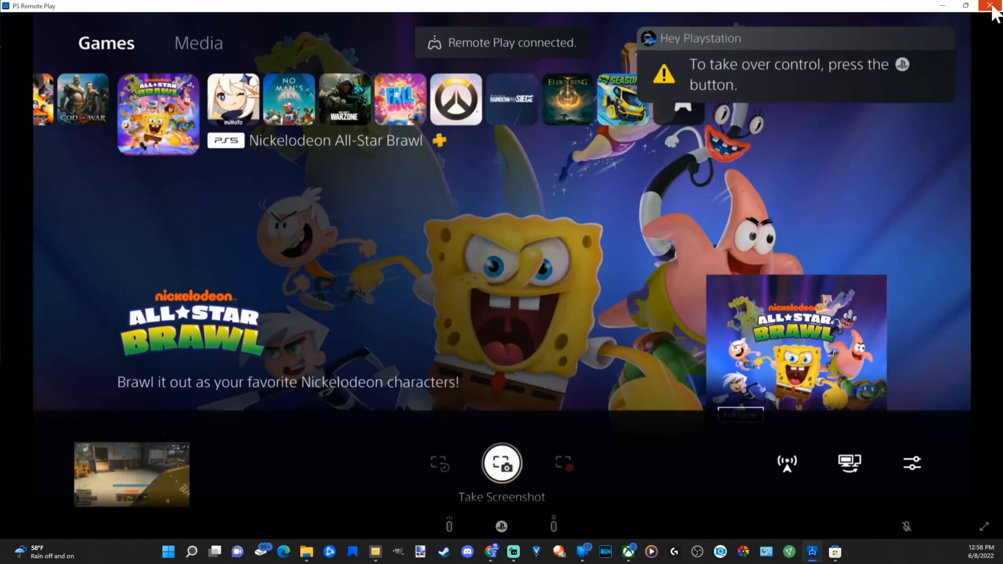
Step: Close the session keeping 'Put the connected console in rest mode' checked and confirm with OK
{"action": "left_click", "coordinate": [994, 6]}
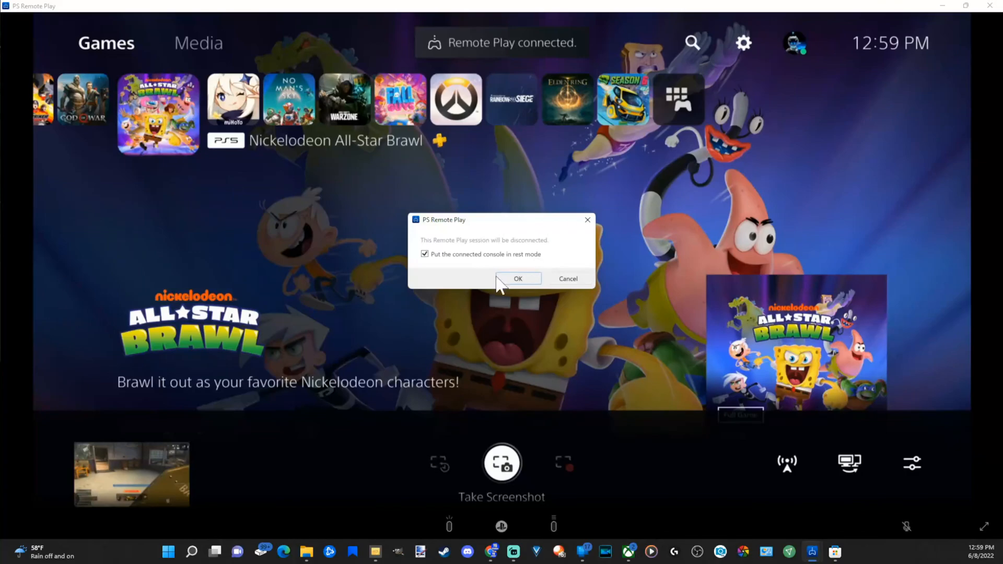
{"action": "left_click", "coordinate": [518, 278]}
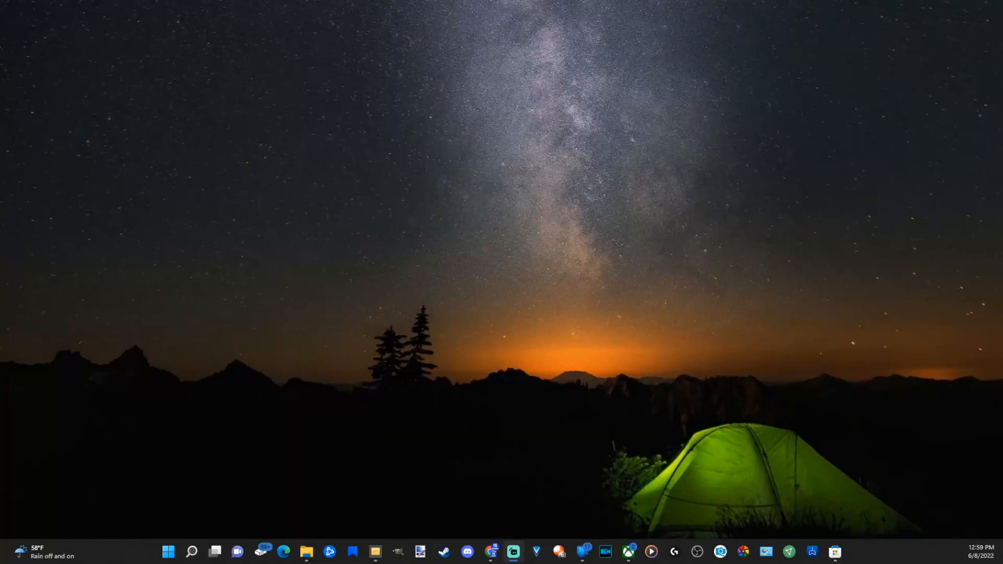